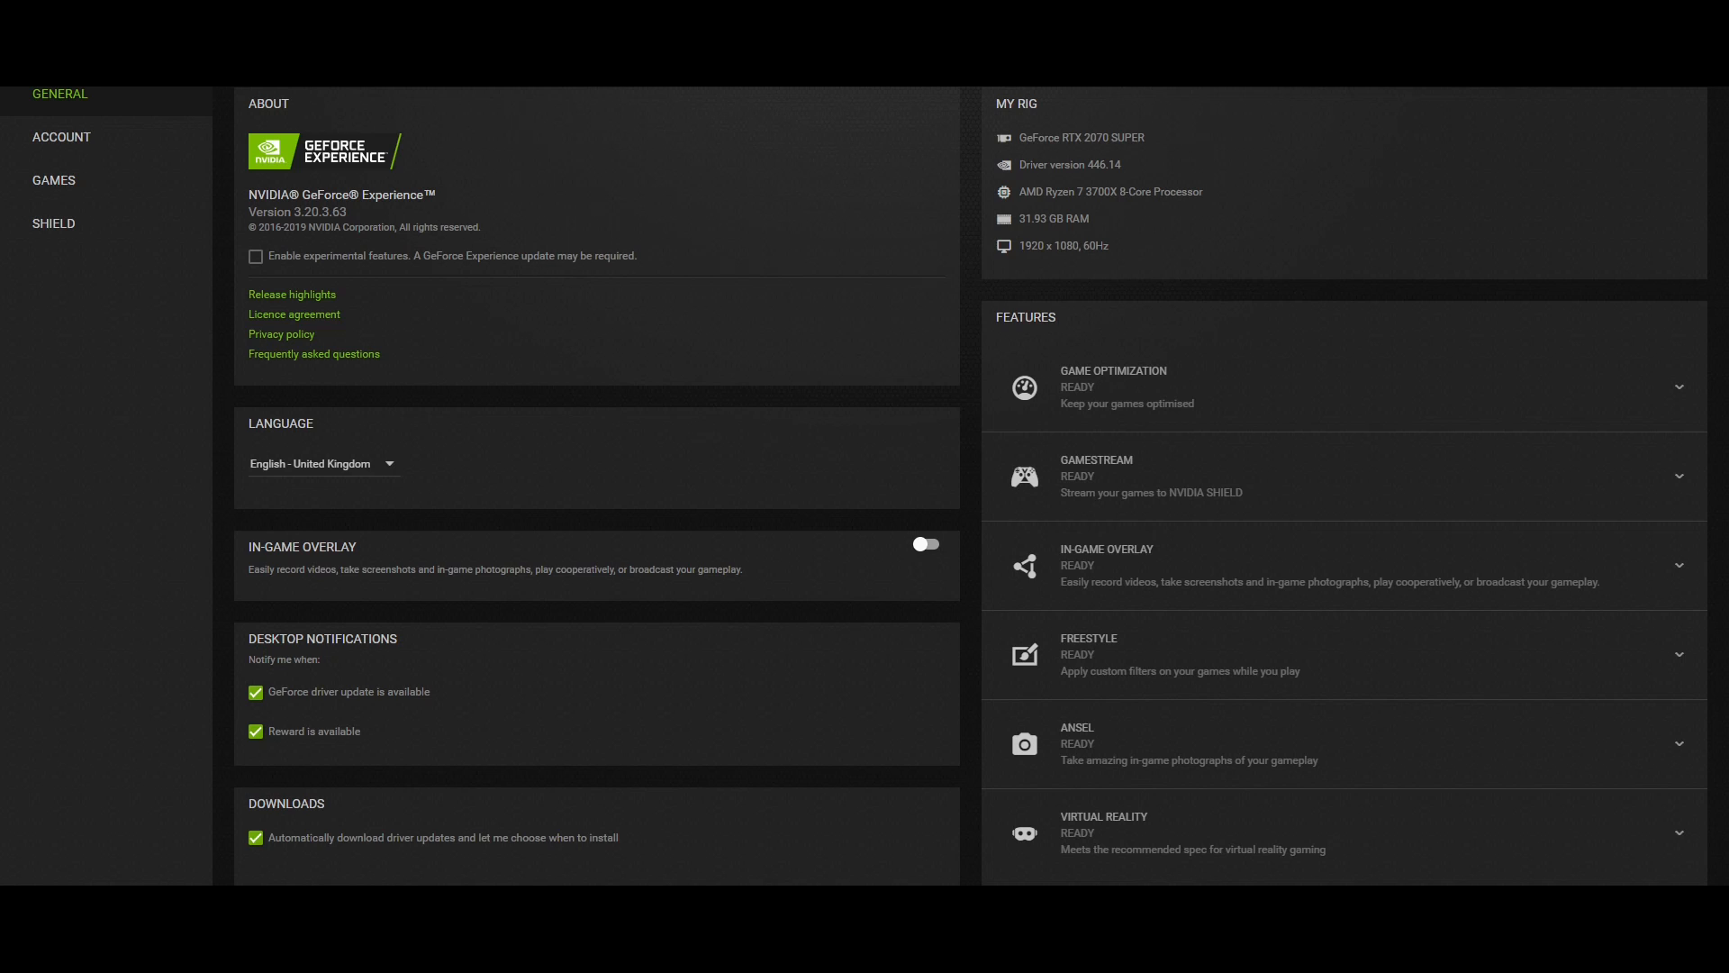
mouse_move(375, 698)
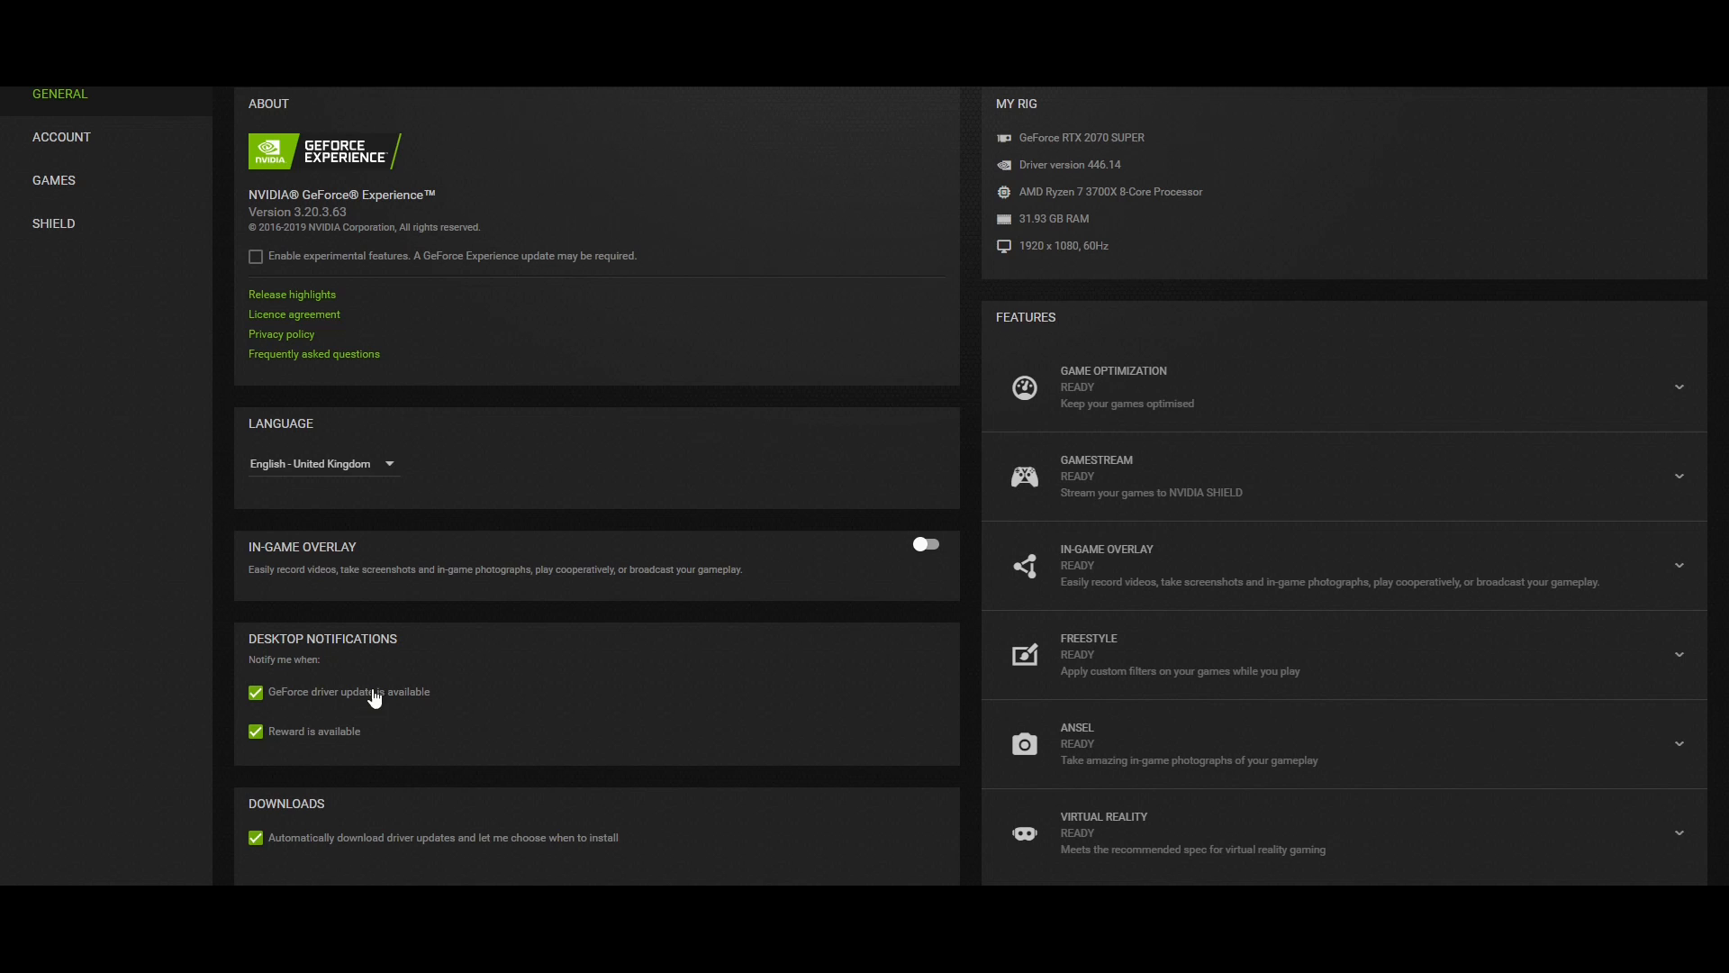
mouse_move(401, 556)
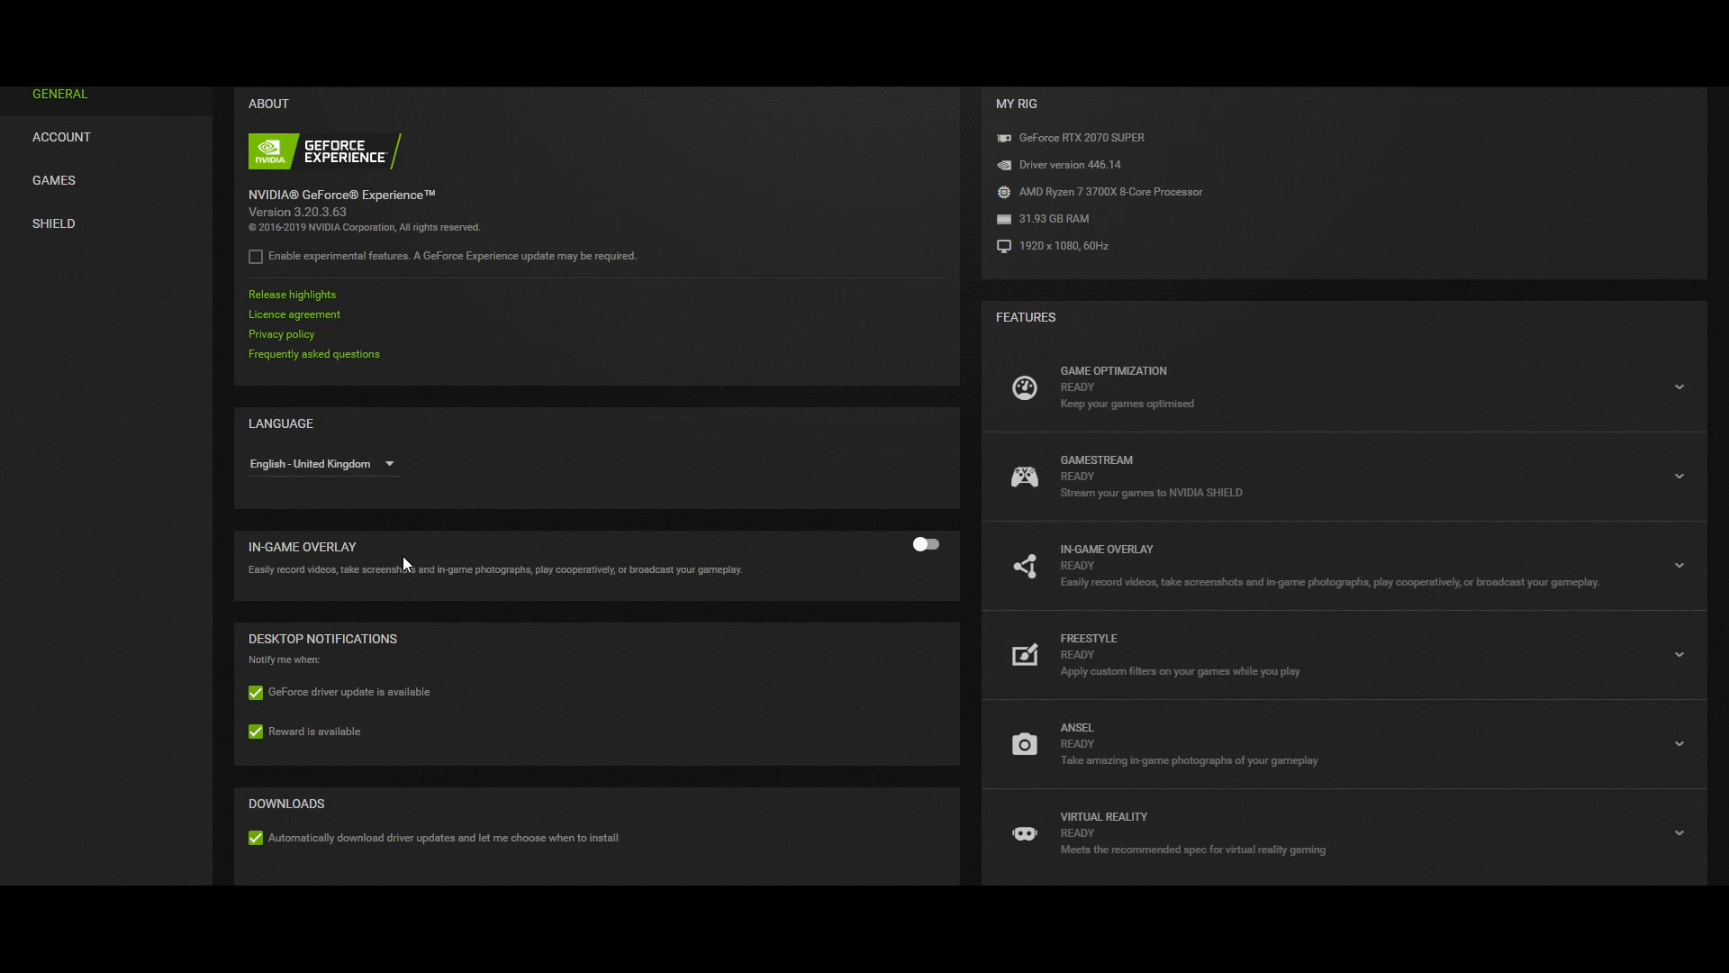
mouse_move(308, 189)
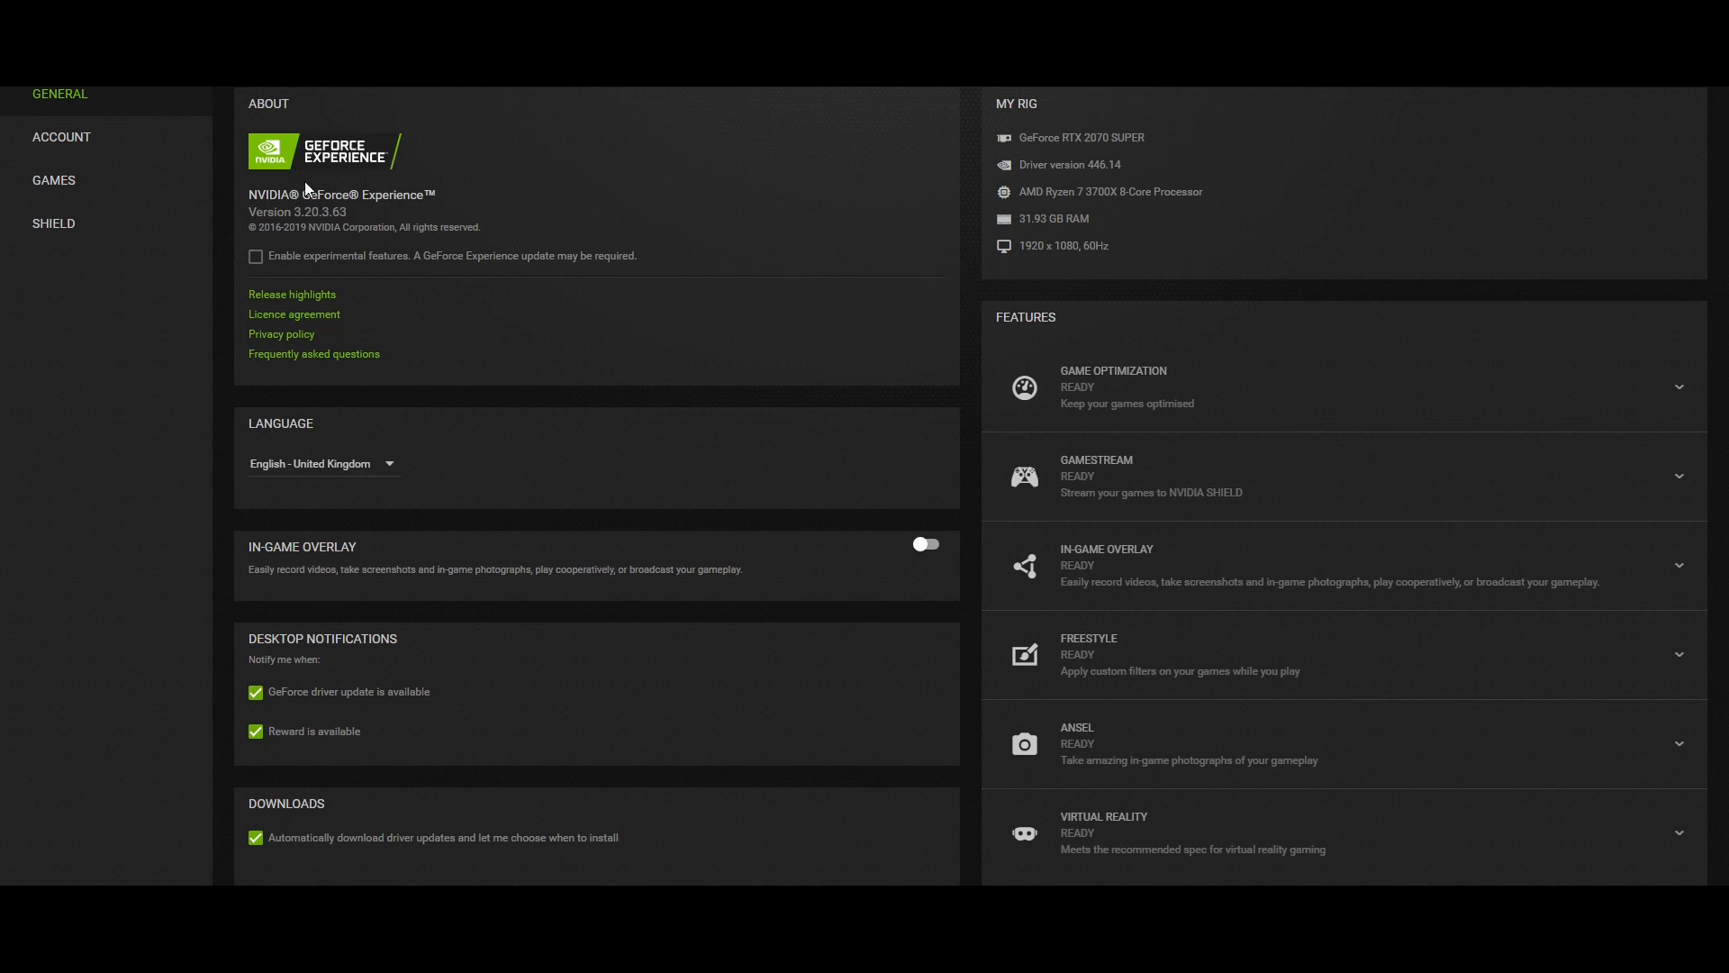
mouse_move(380, 508)
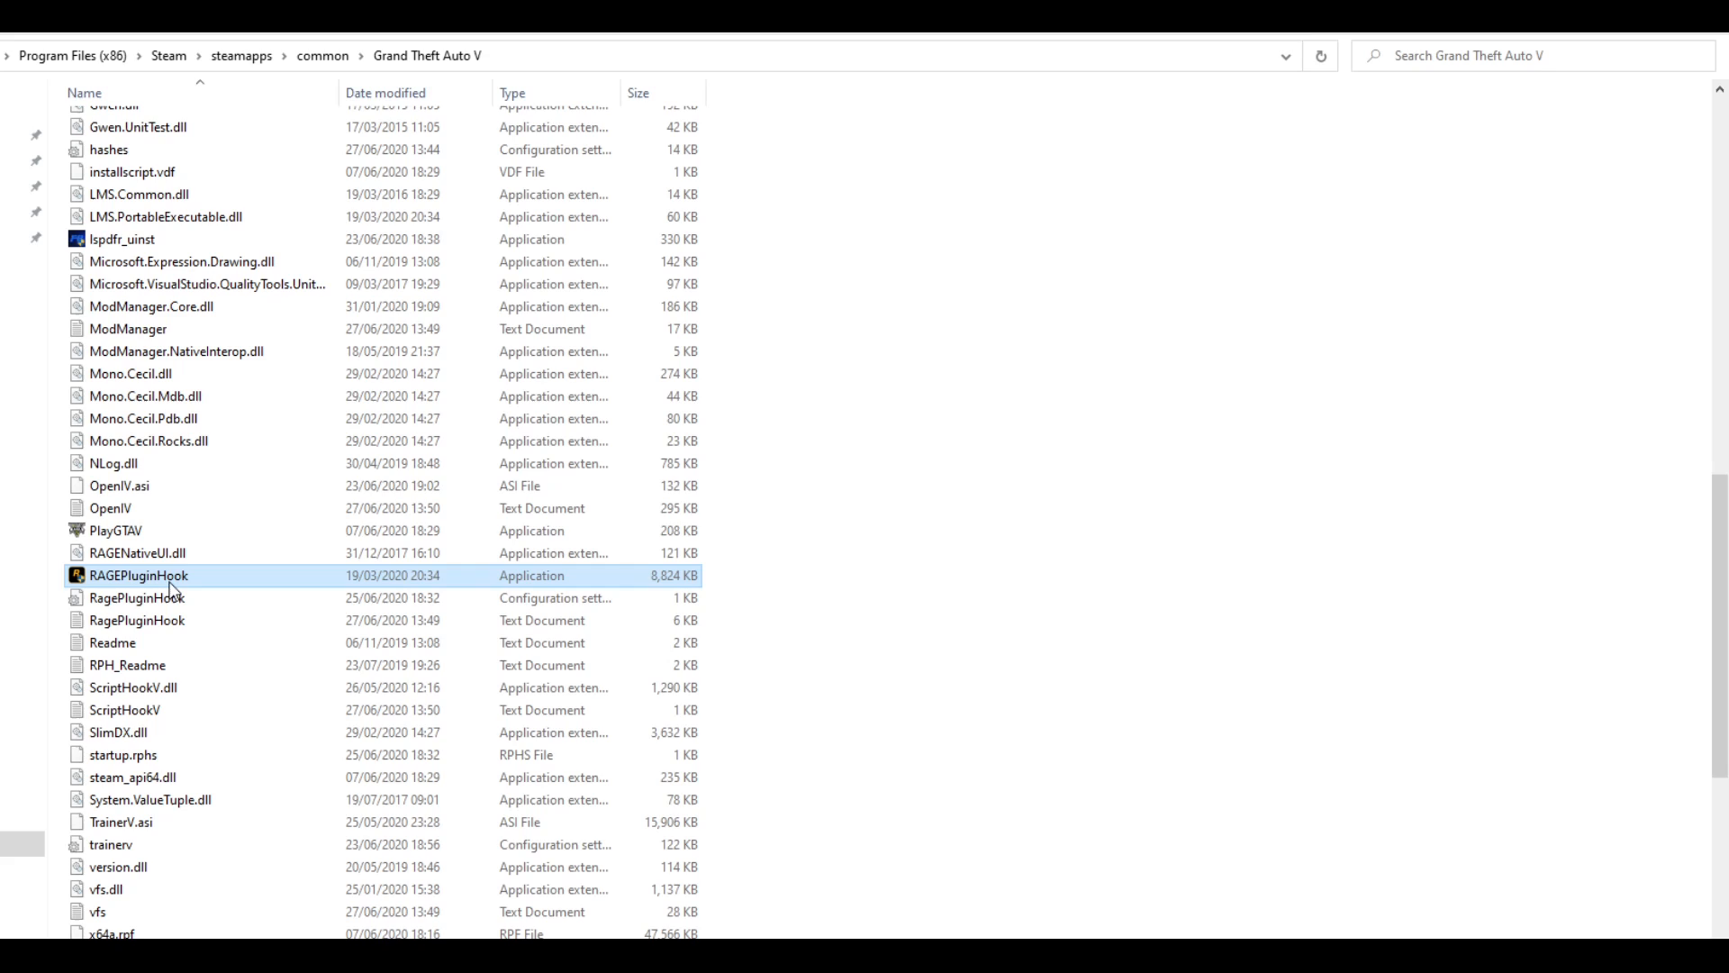
- Bring up the context menu for RAGEPluginHook.exe in the Grand Theft Auto V folder
right_click(139, 575)
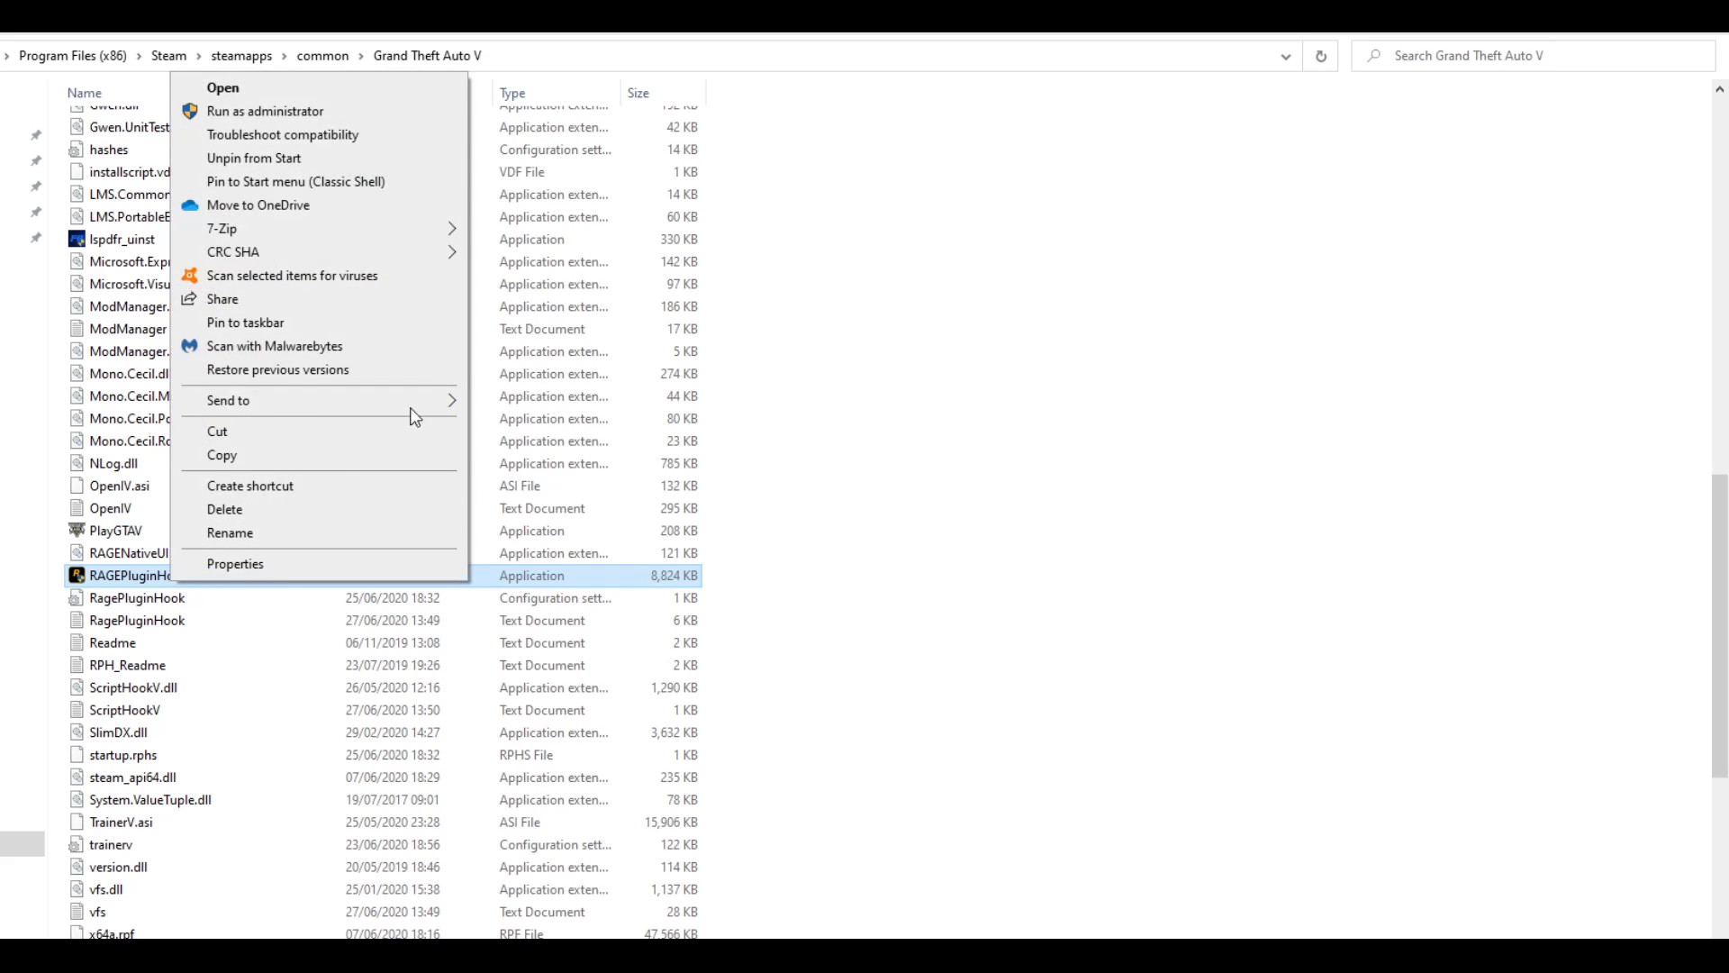
mouse_move(287, 112)
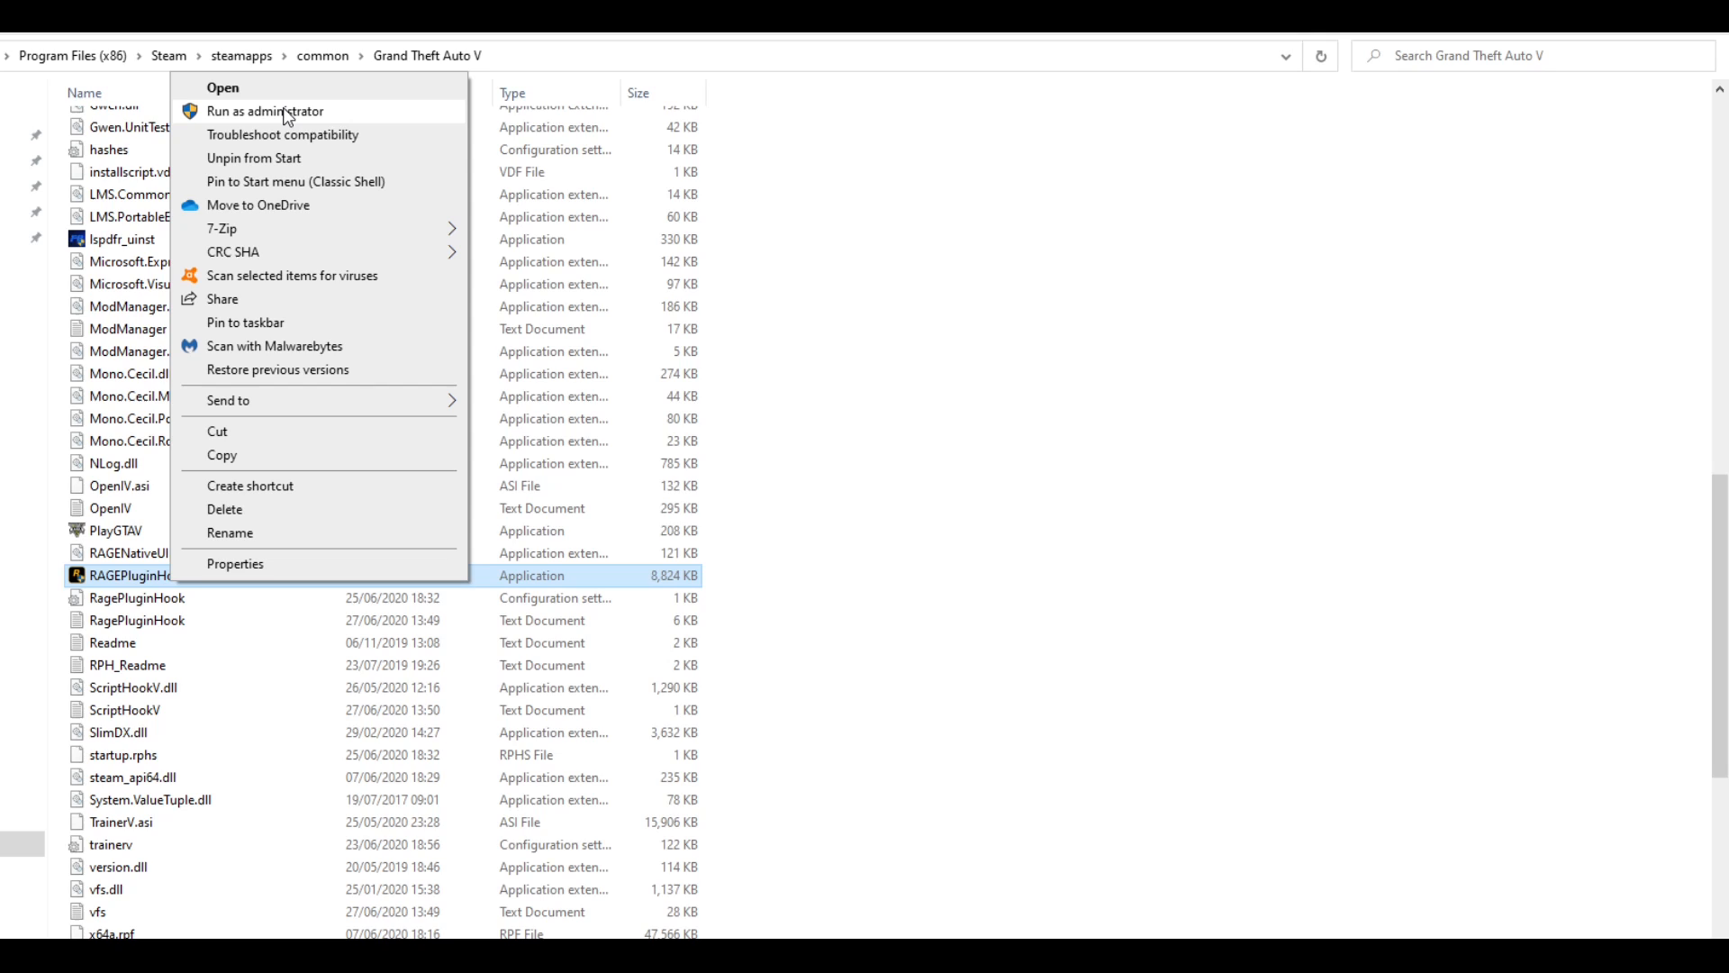
mouse_move(149, 508)
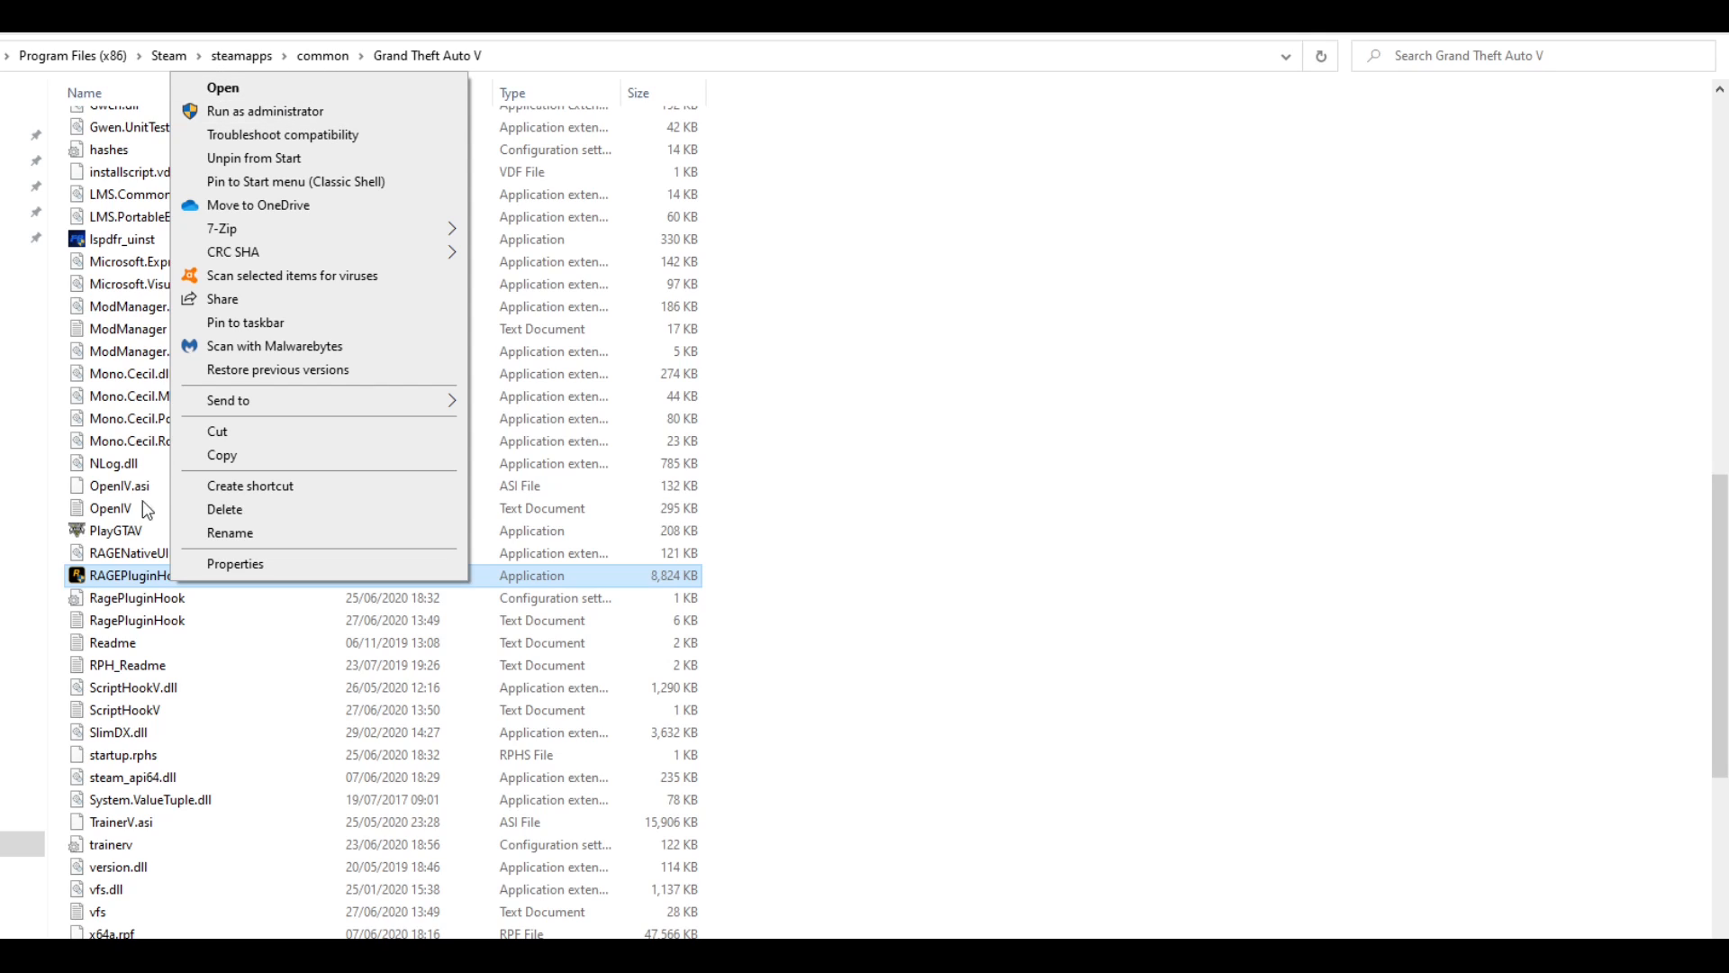
mouse_move(281, 135)
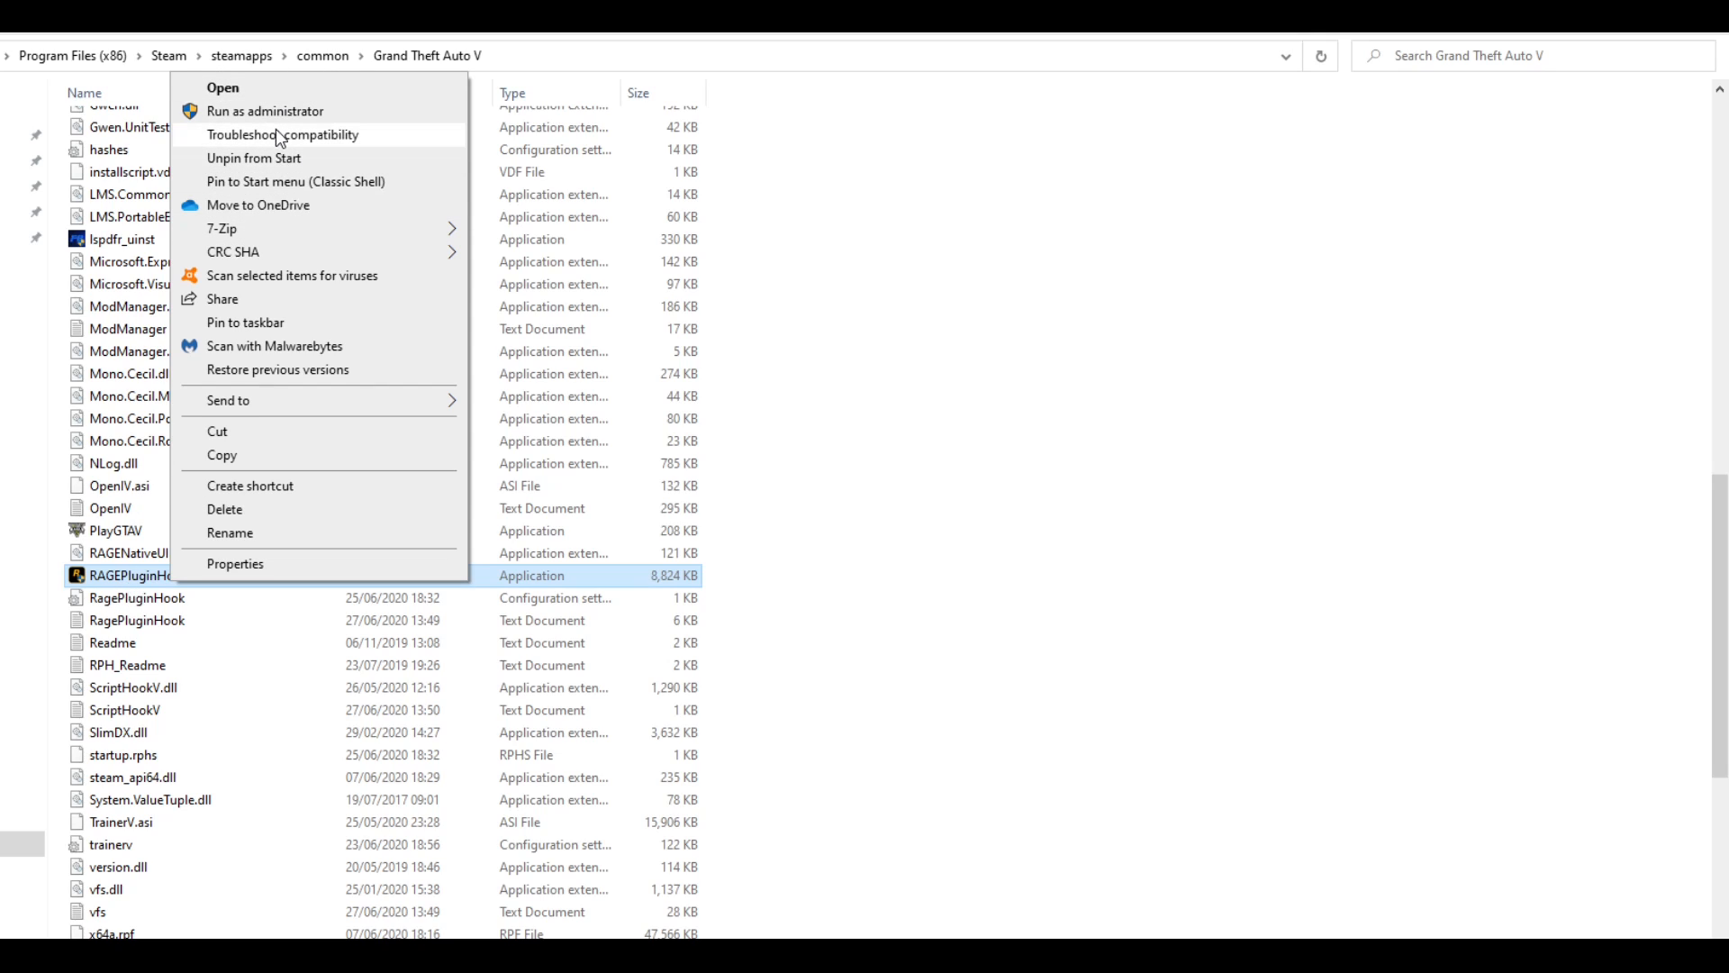
mouse_move(285, 152)
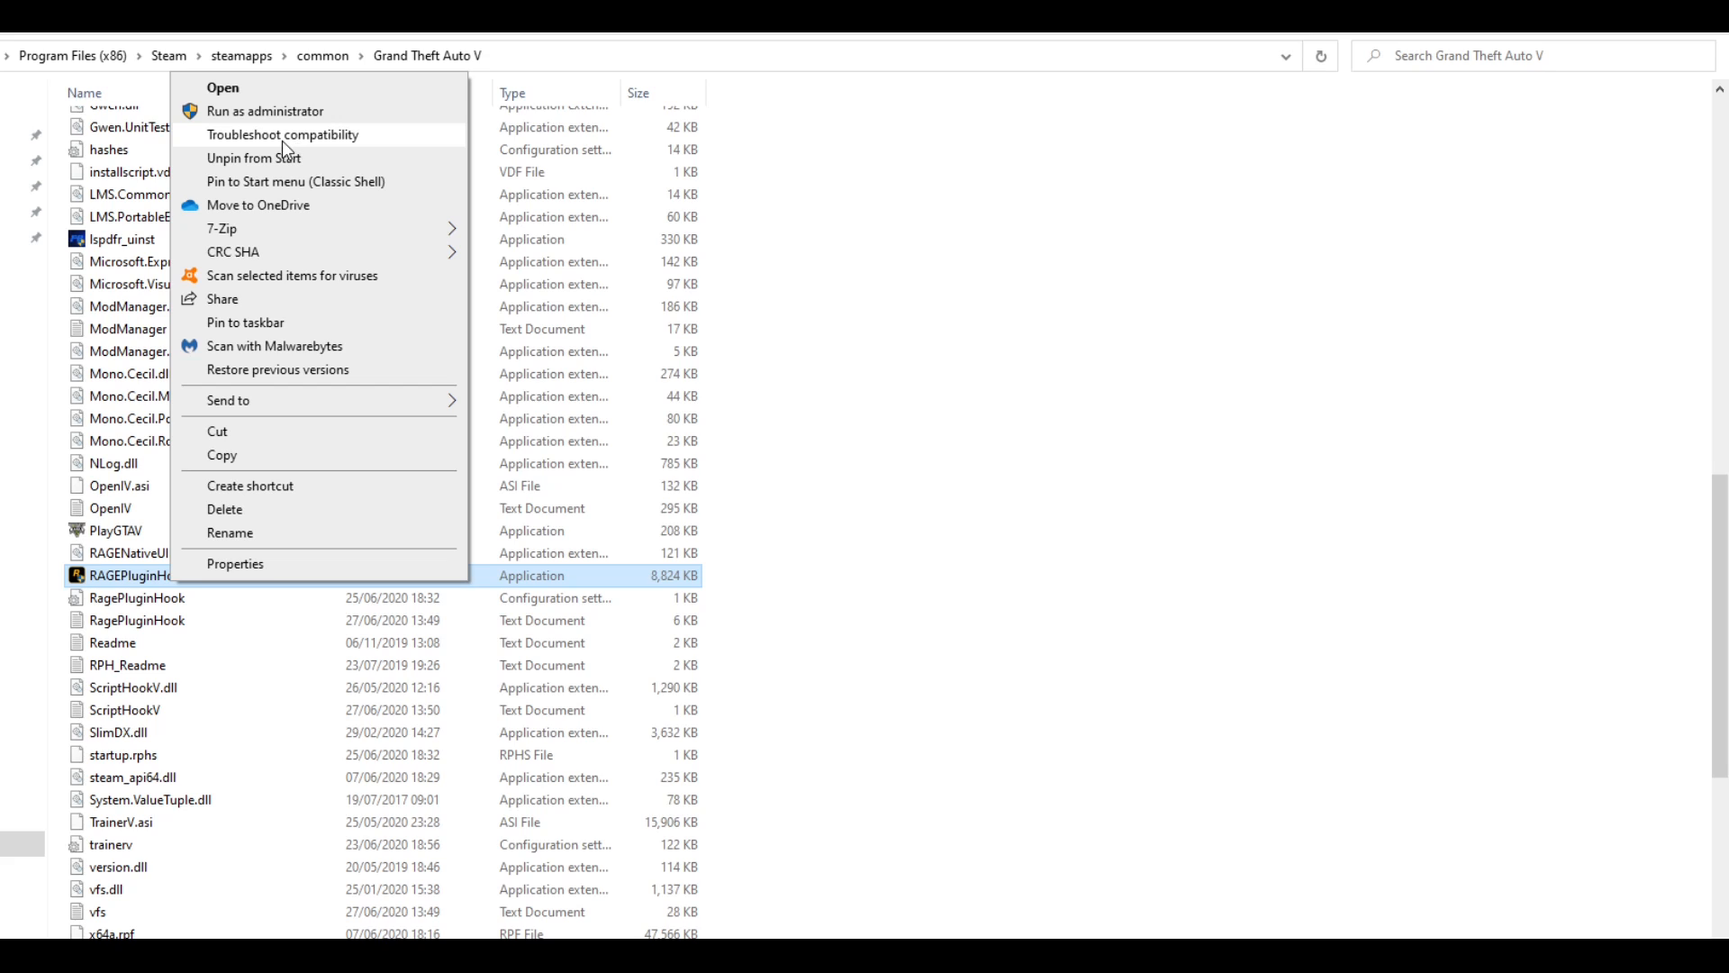
- Run Troubleshoot compatibility, report that RAGEPluginHook requires additional permissions, then cancel out
left_click(283, 134)
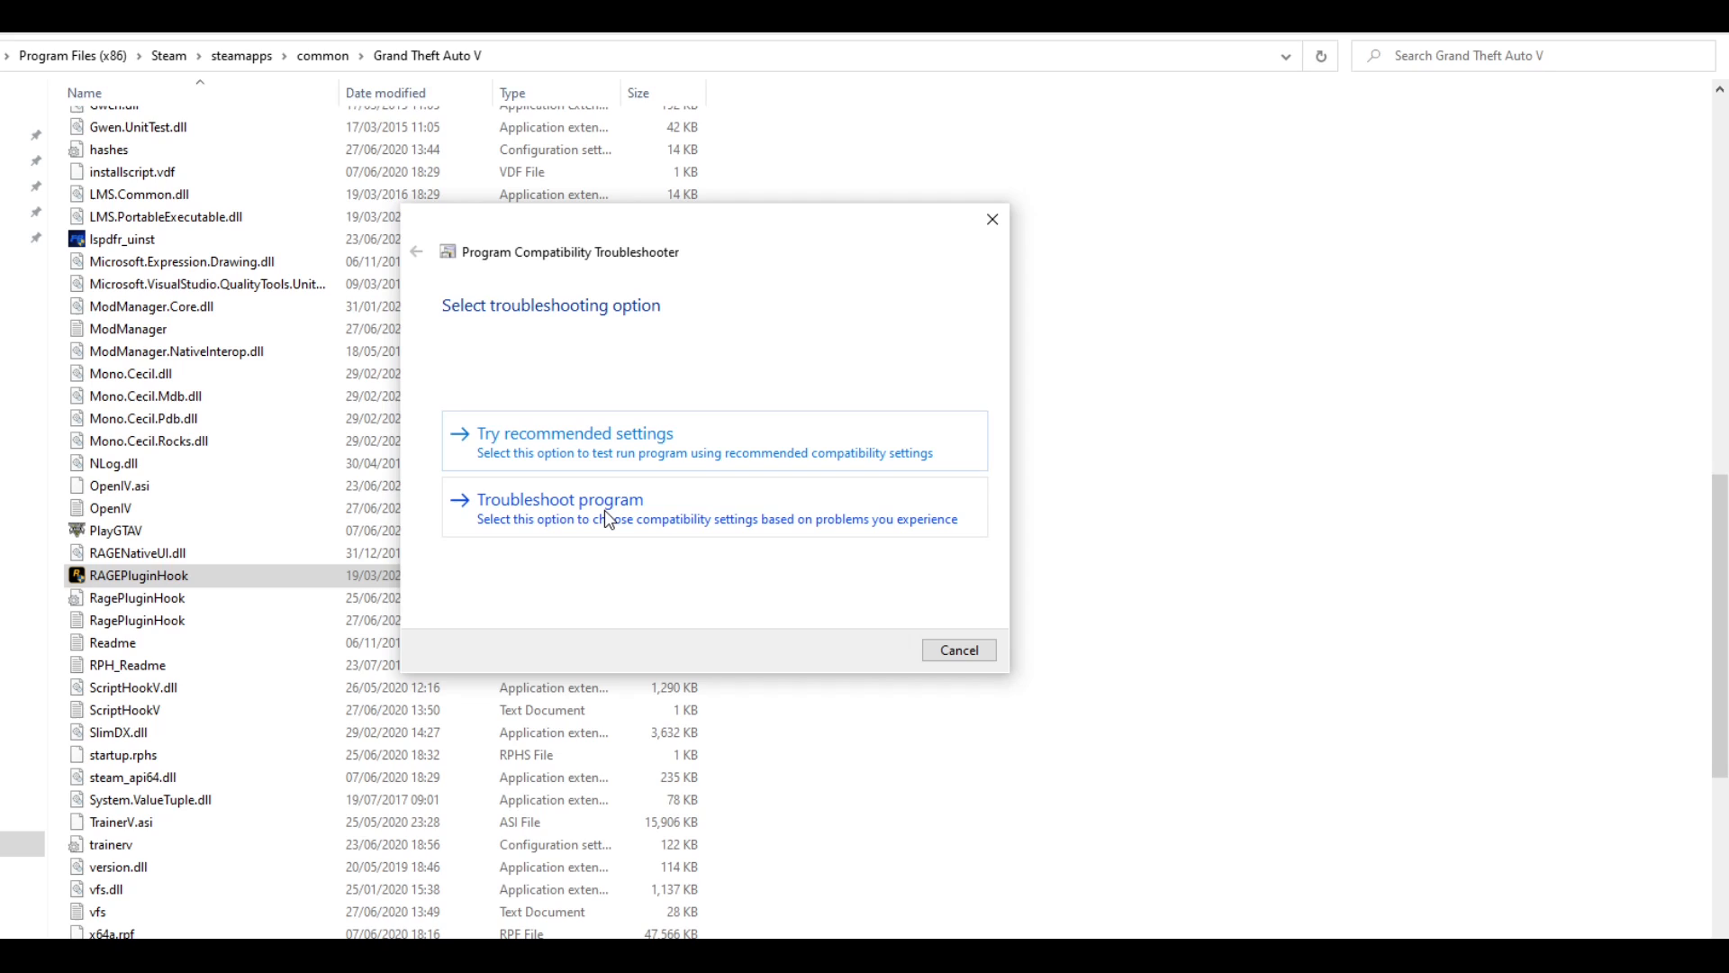
left_click(558, 499)
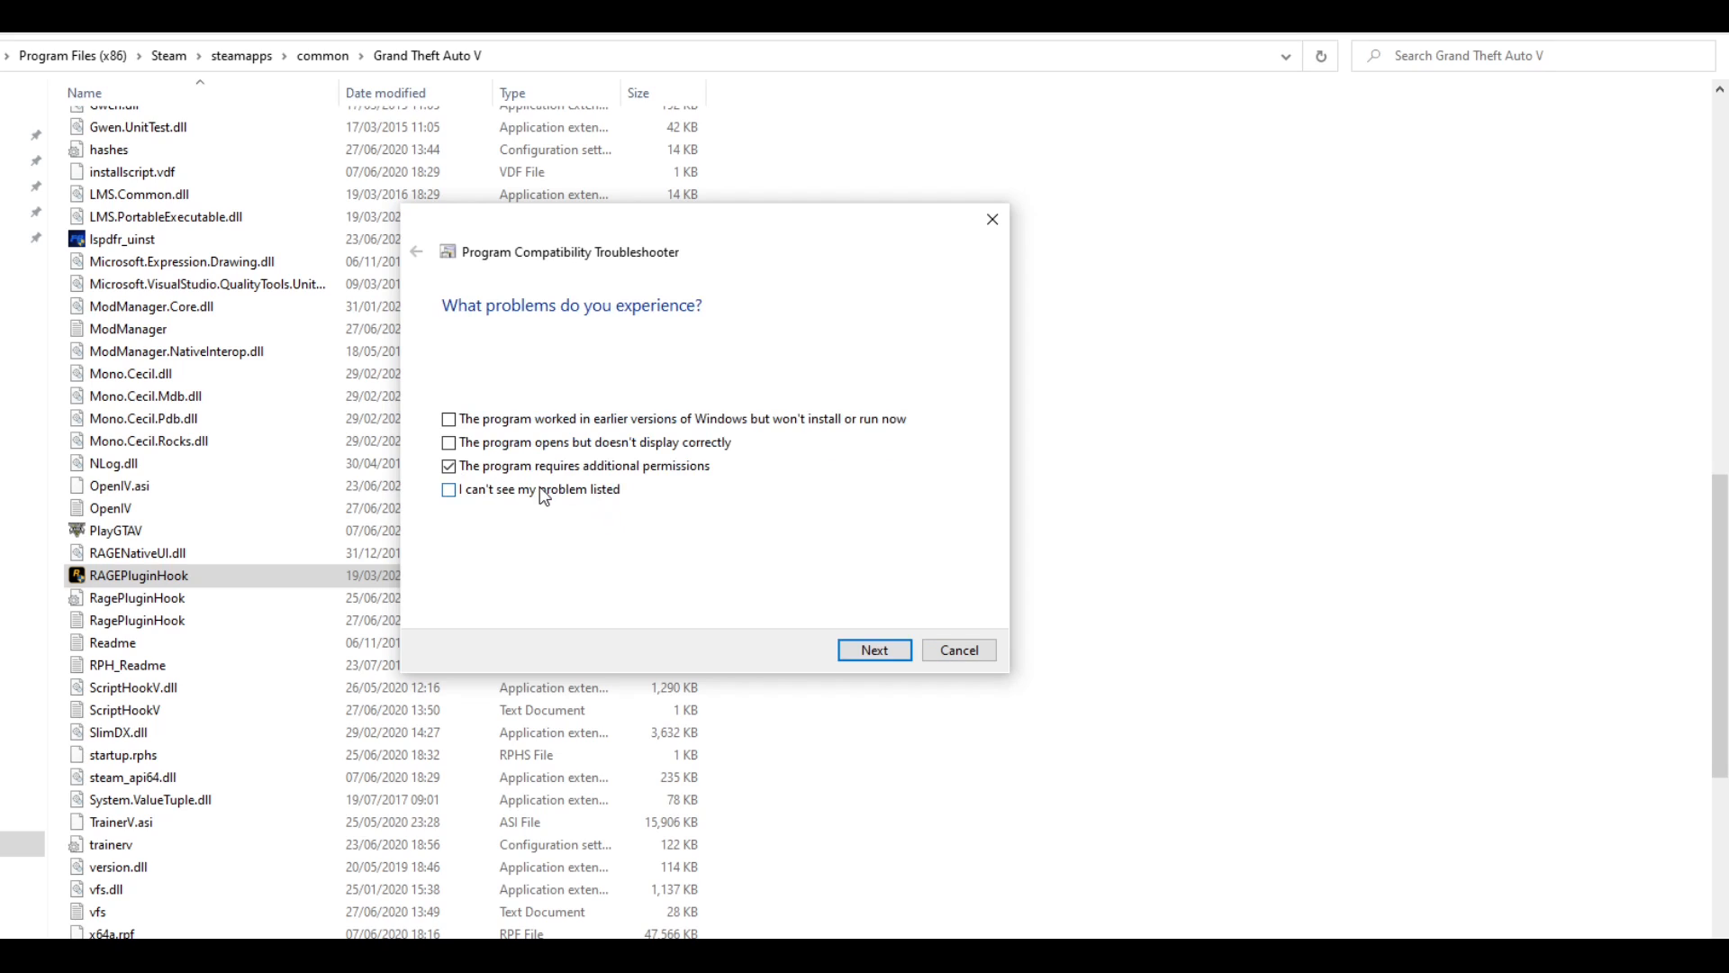
mouse_move(683, 489)
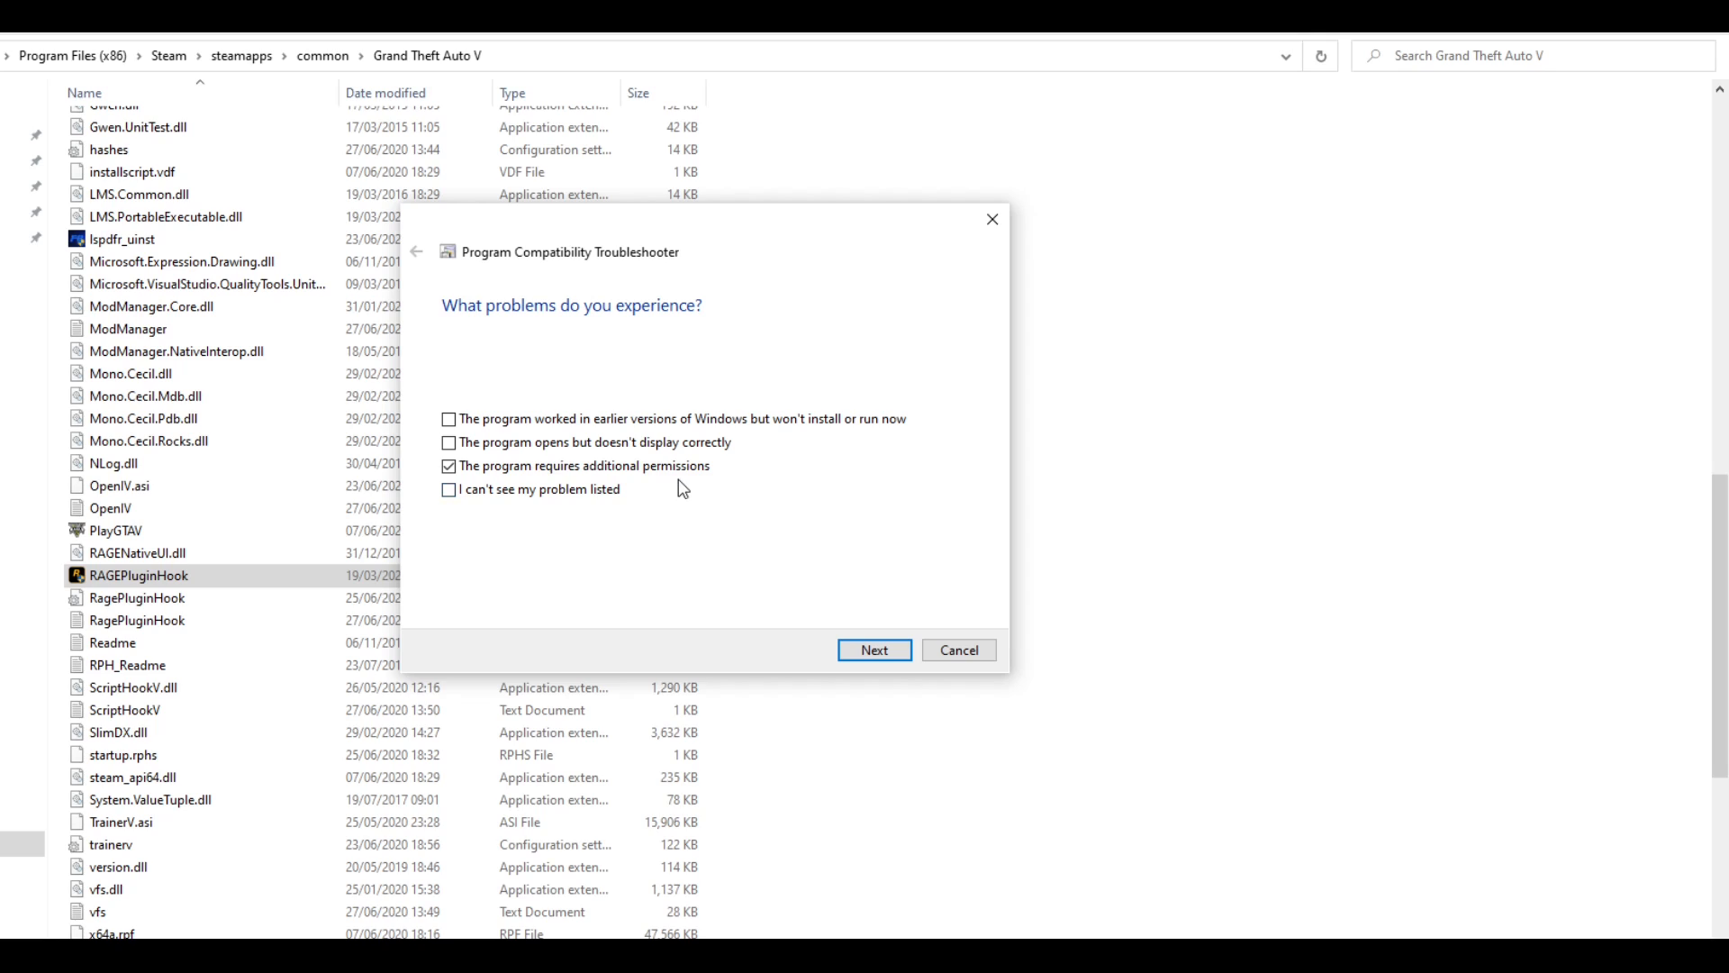
mouse_move(688, 564)
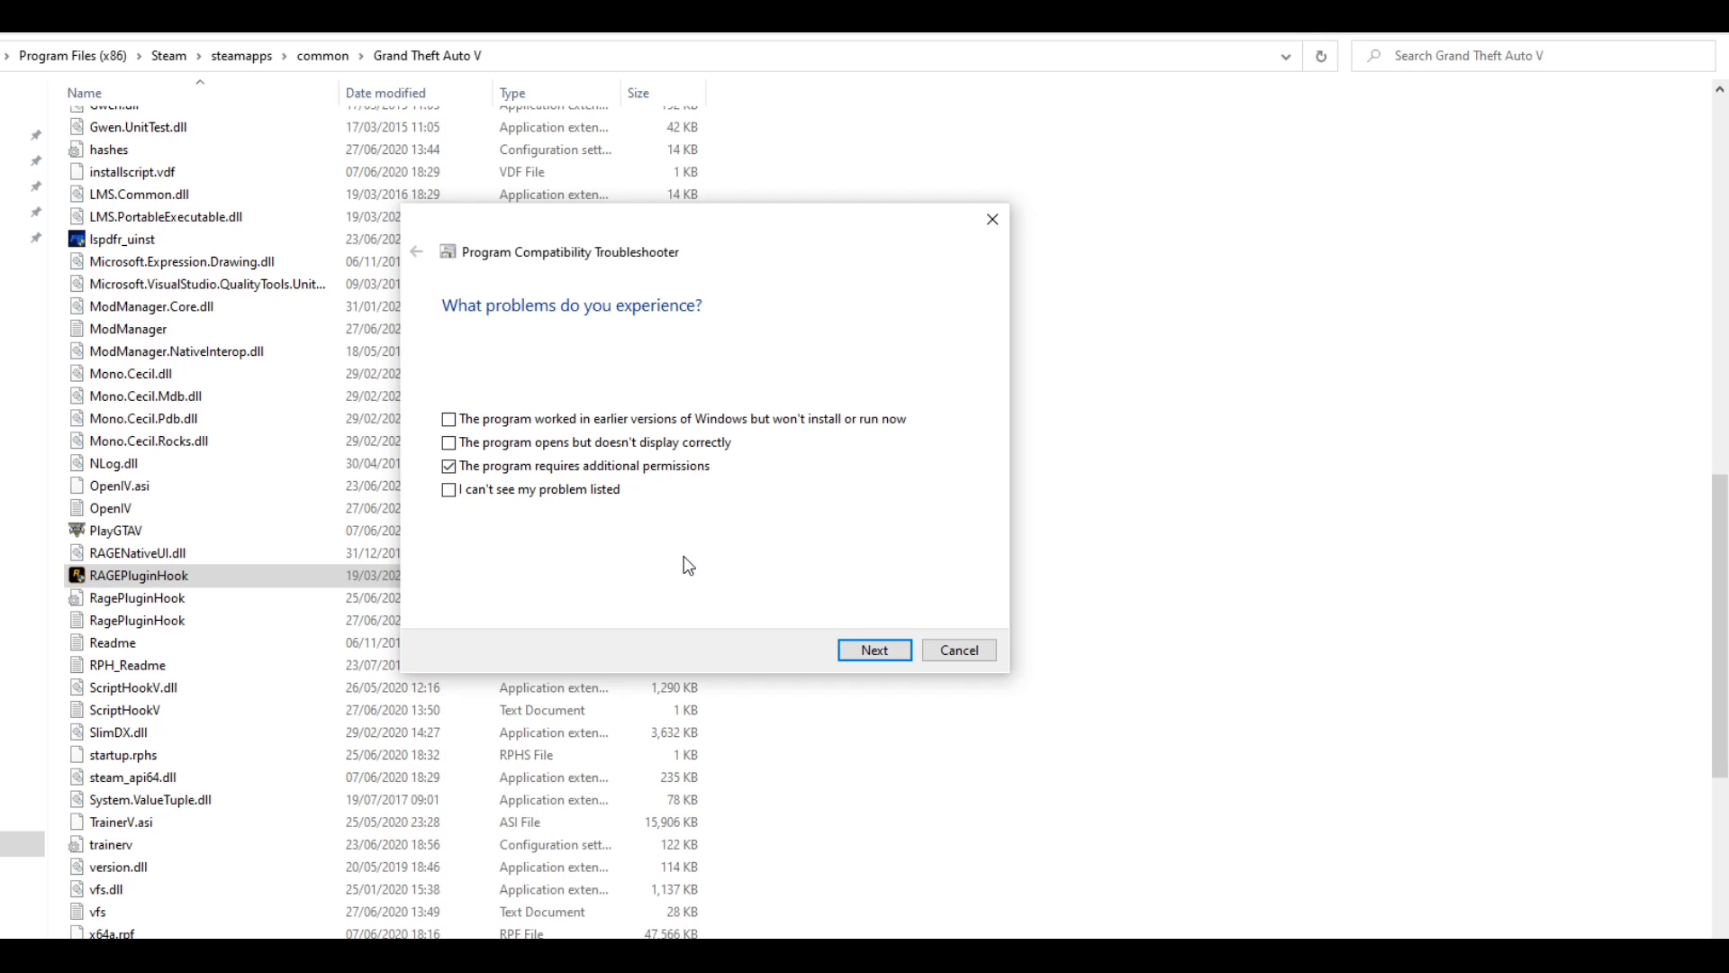
mouse_move(959, 639)
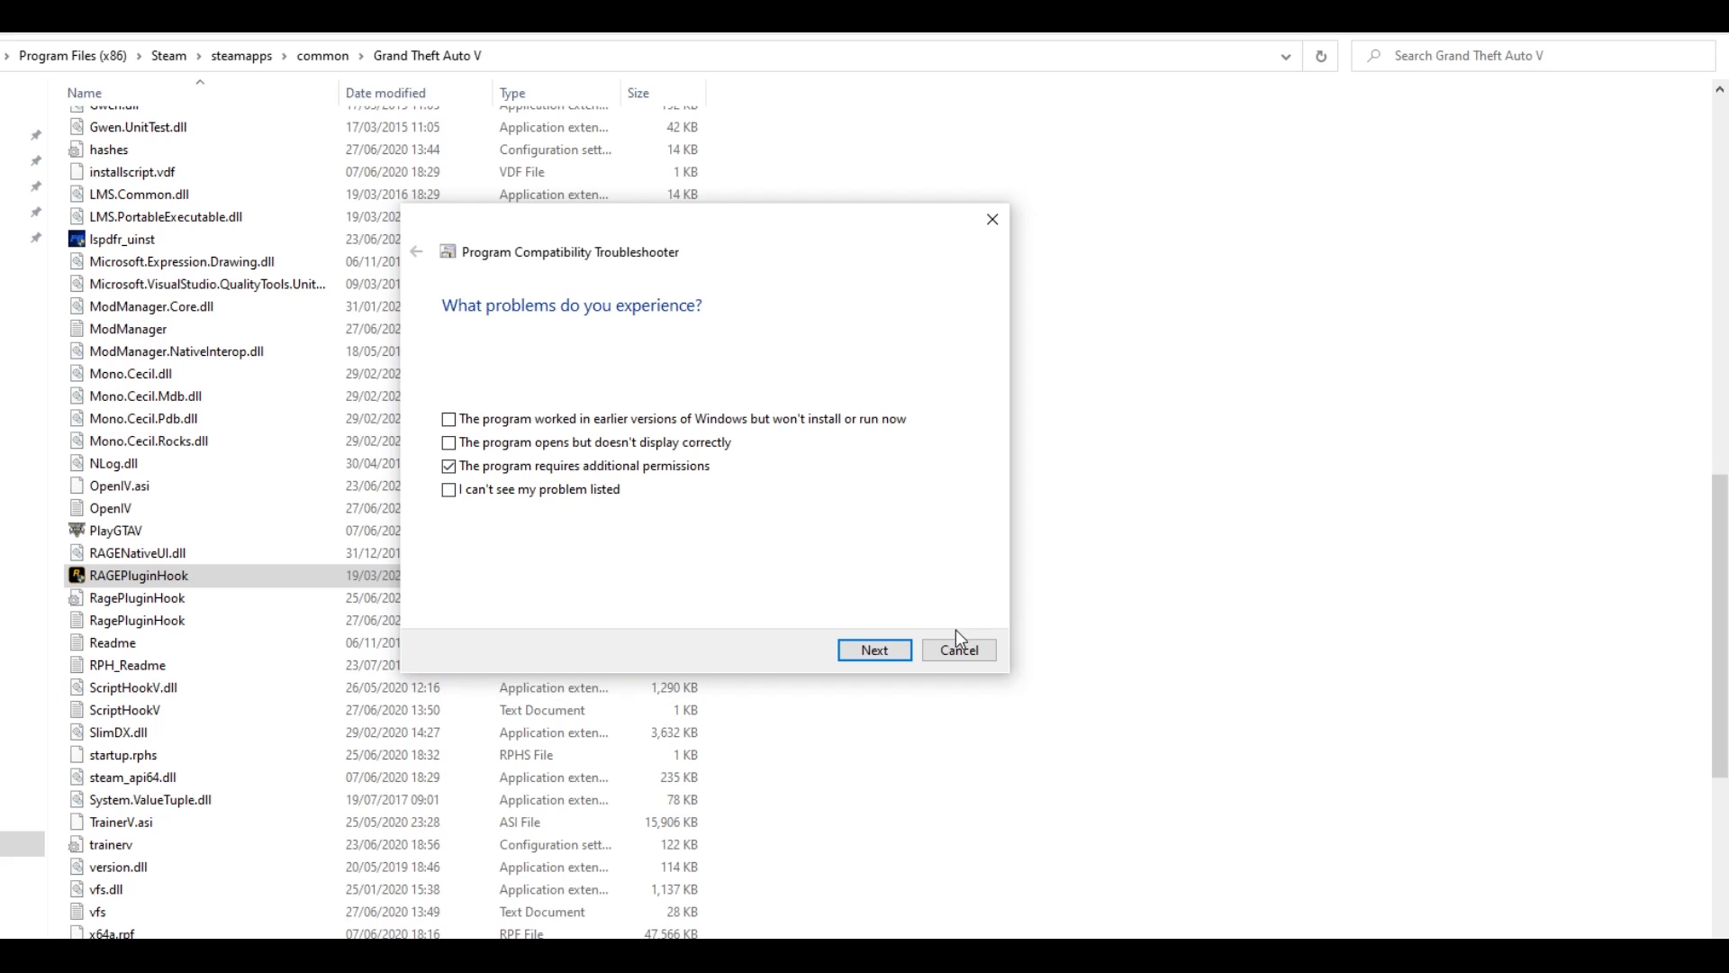
left_click(959, 650)
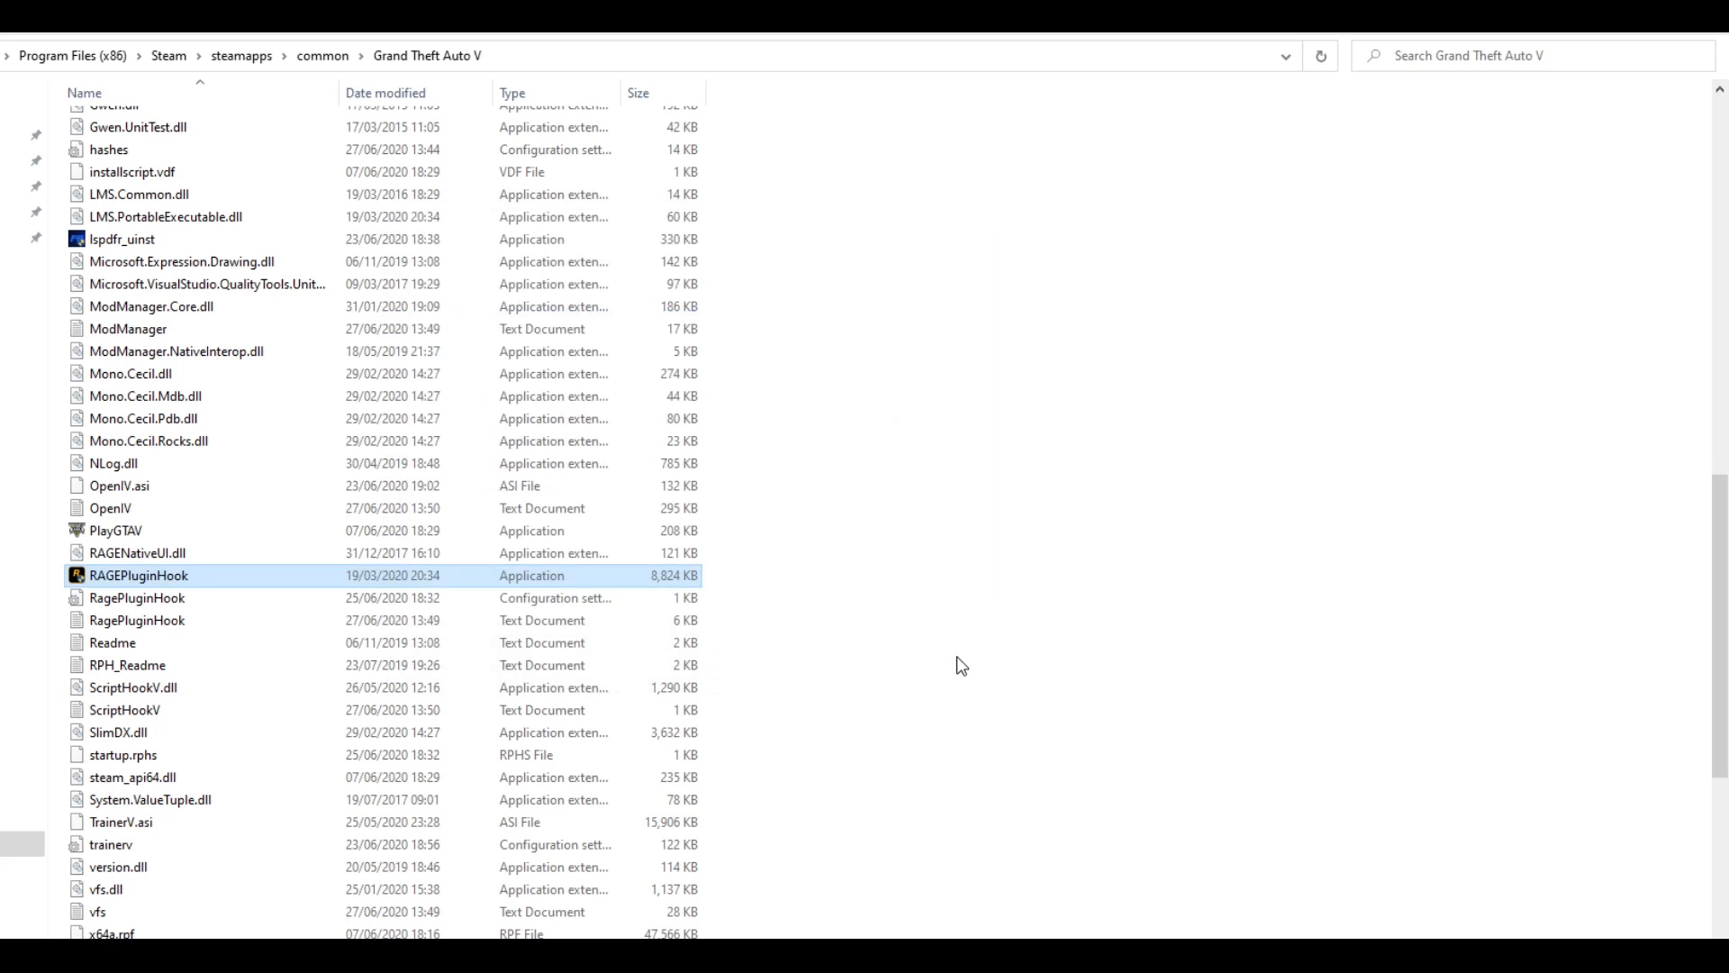